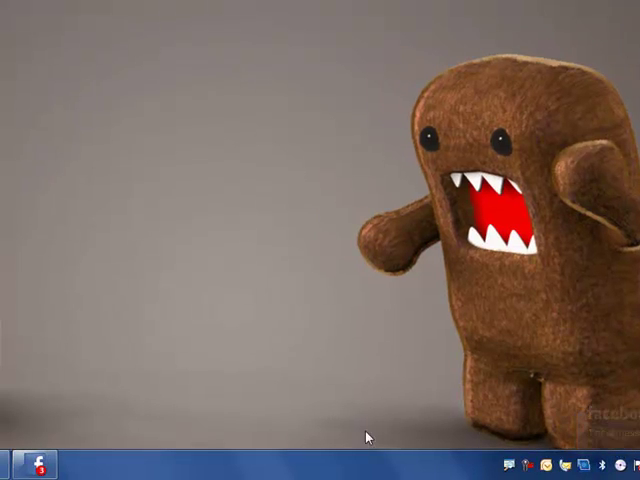
Open FB7's taskbar jump list with its tasks, inbox messages and notifications.
click(461, 460)
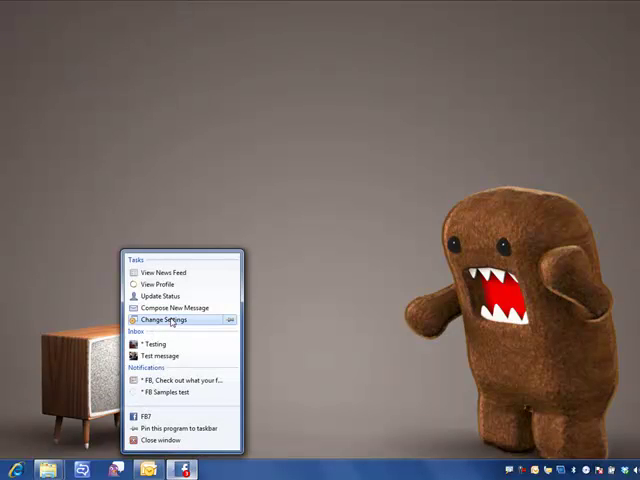
Review FB7's settings, close them, then start a new status update from the jump list.
click(171, 320)
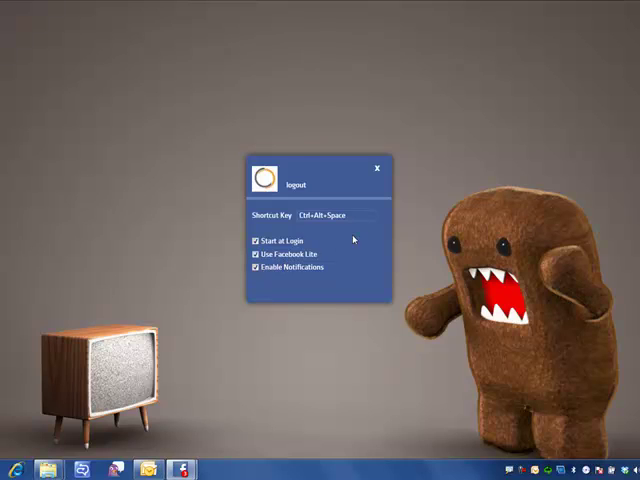
click(377, 167)
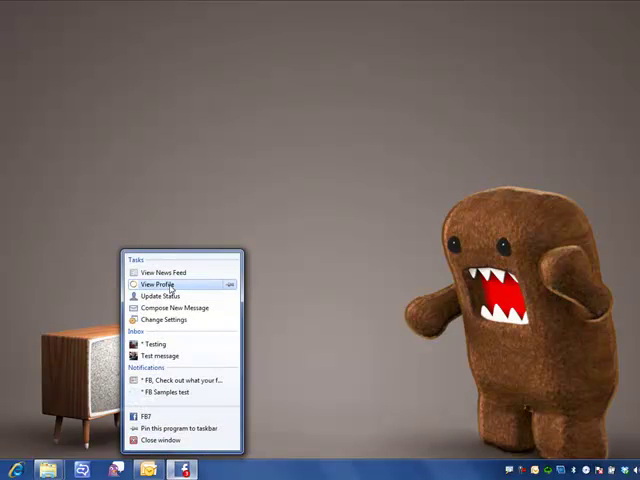
click(165, 285)
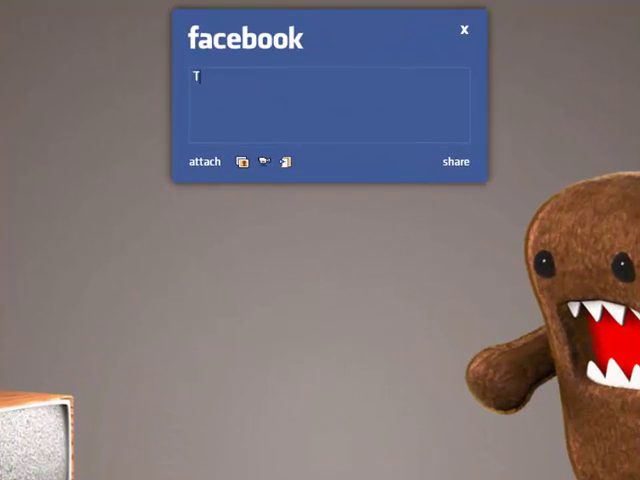
Post the status 'Testing fb7'.
text(Testing)
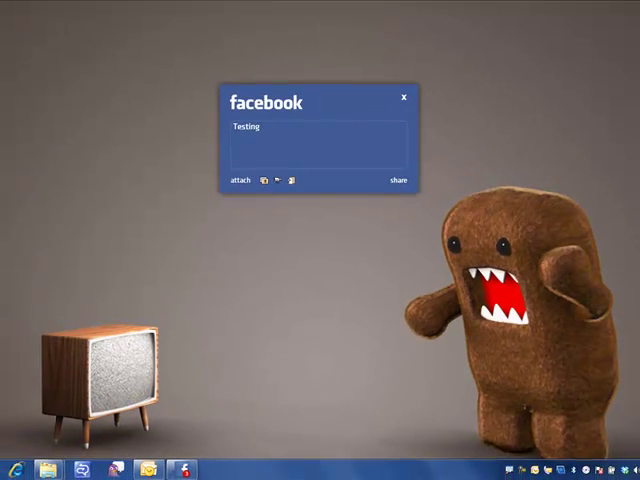
text(fb?)
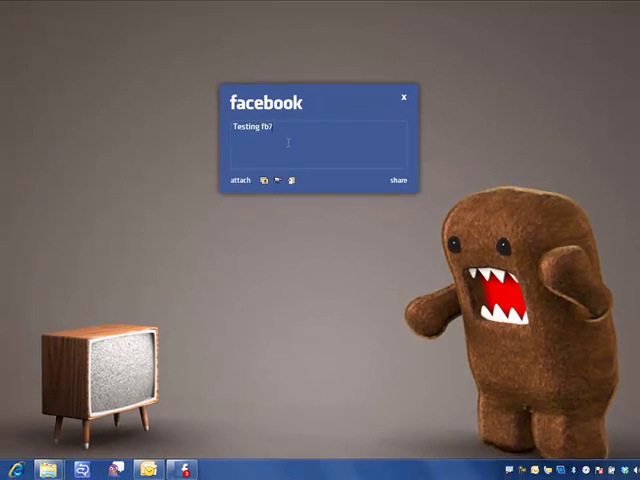
click(398, 179)
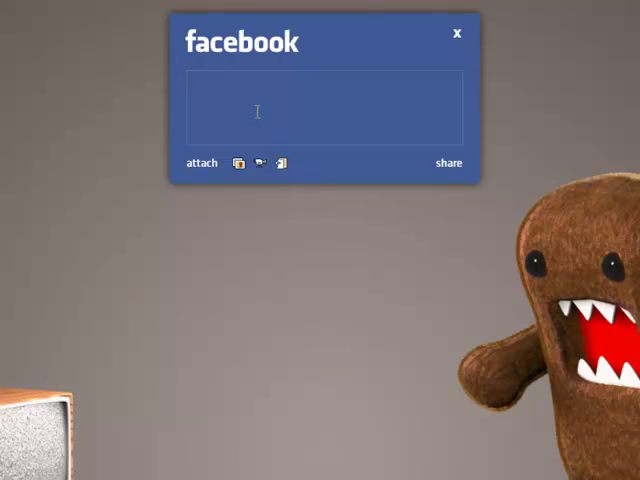
Write 'Testing fb7 photo upload' in a new status draft.
text(Testing)
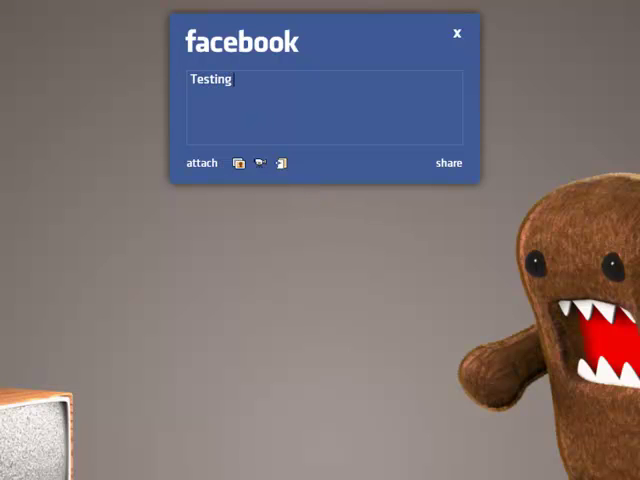
text(fb7 p)
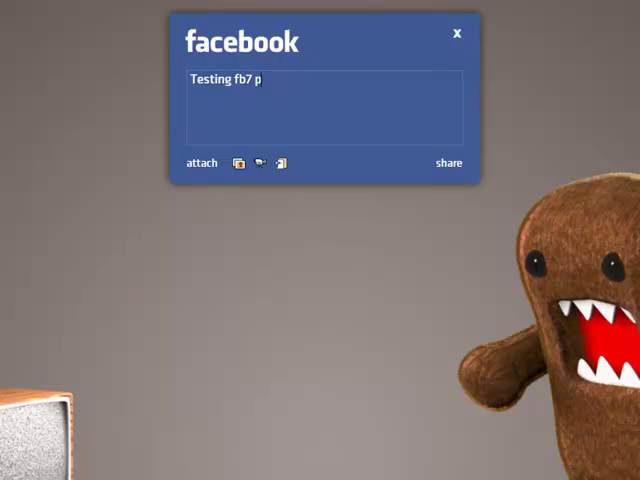
text(hoto upload)
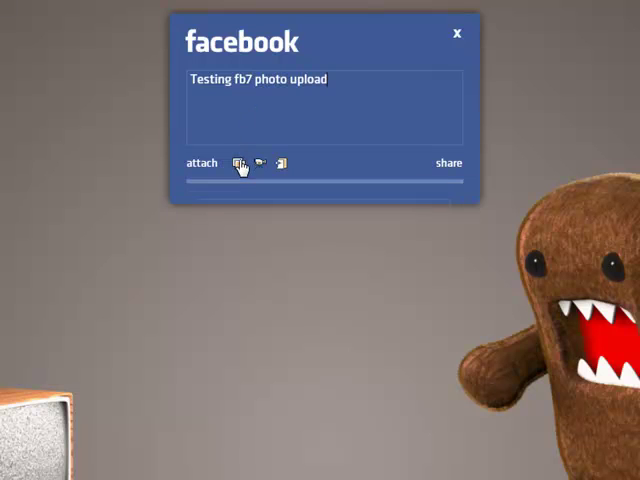
Attach domokun1600byandidas.jpg to the 'Testing fb7 photo upload' post and share it.
click(239, 162)
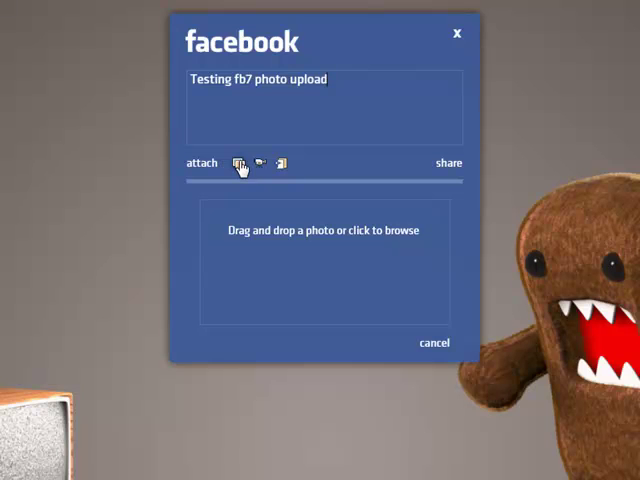
click(261, 162)
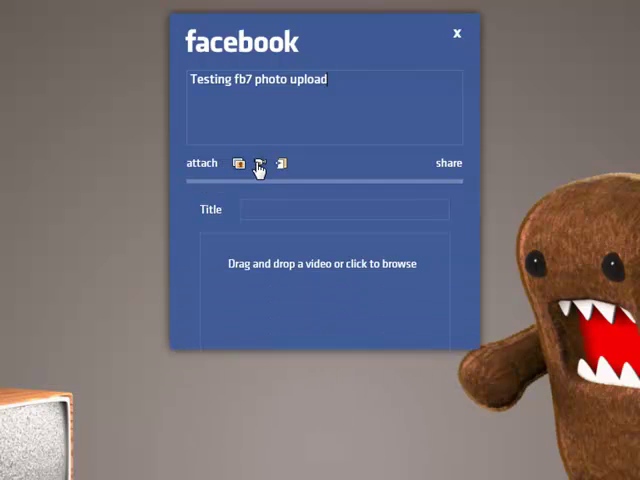
click(241, 162)
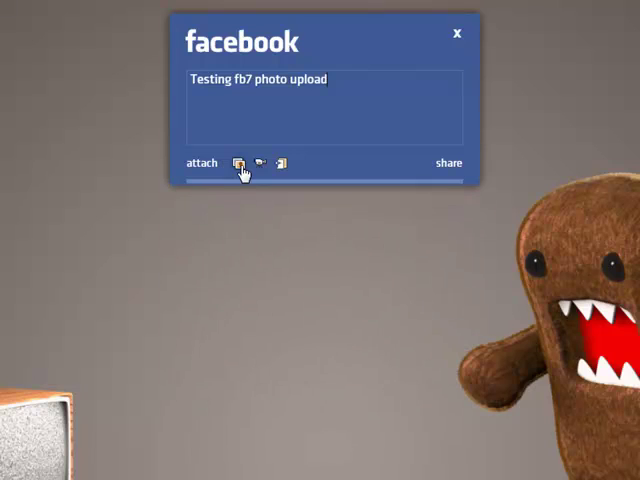
click(239, 162)
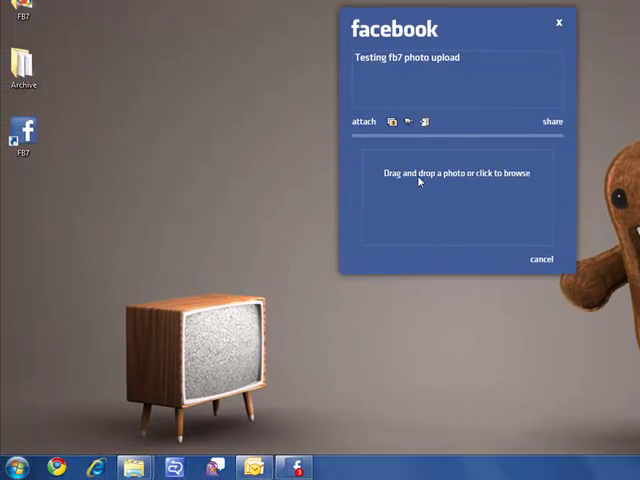
click(453, 172)
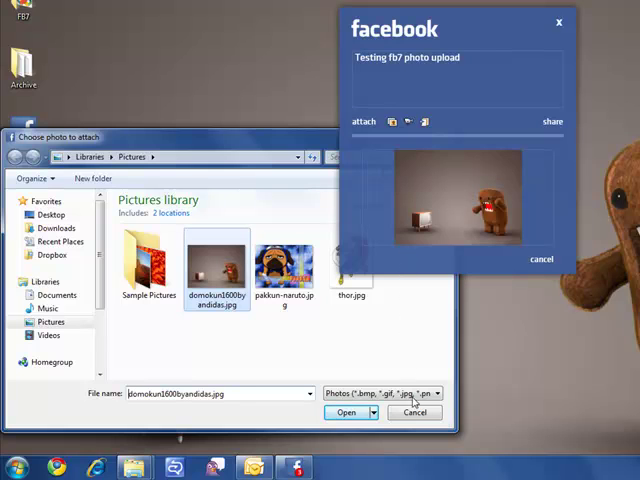
click(344, 412)
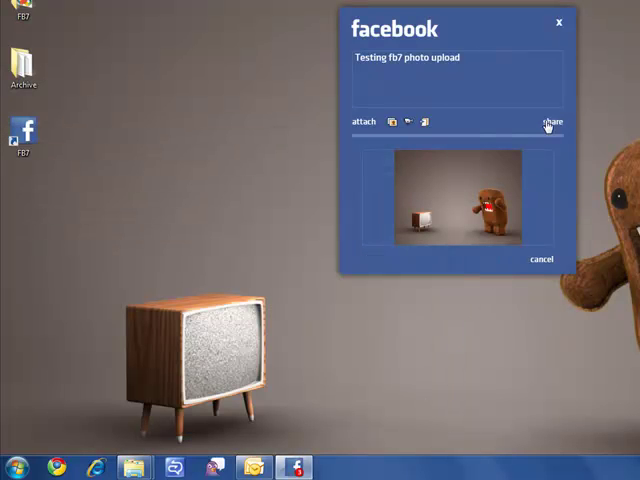
click(550, 121)
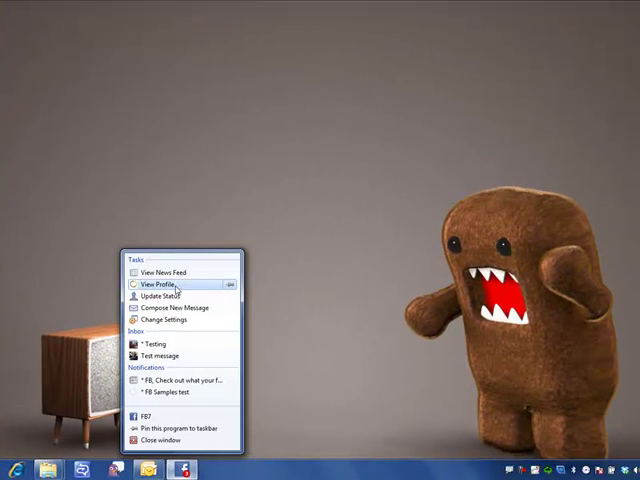
Open the FB Samples profile wall in Facebook Lite through View Profile.
click(165, 285)
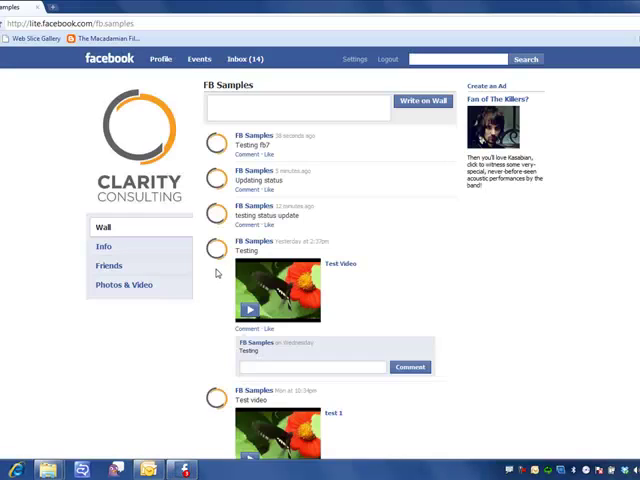